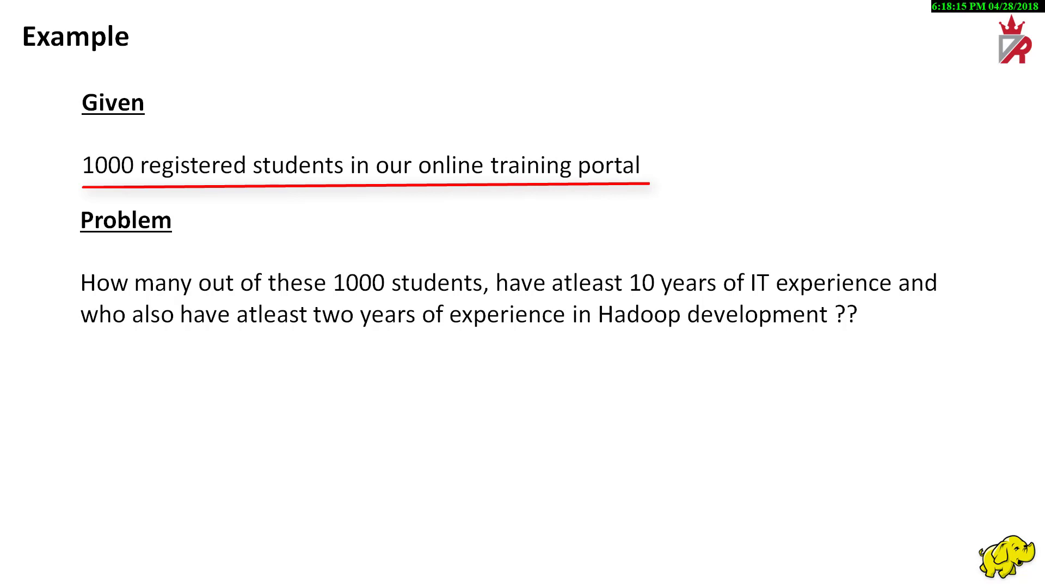
Underline '10 years of IT experience' in the Problem sentence with purple ink.
{"action": "left_click_drag", "start_coordinate": [623, 293], "coordinate": [860, 293]}
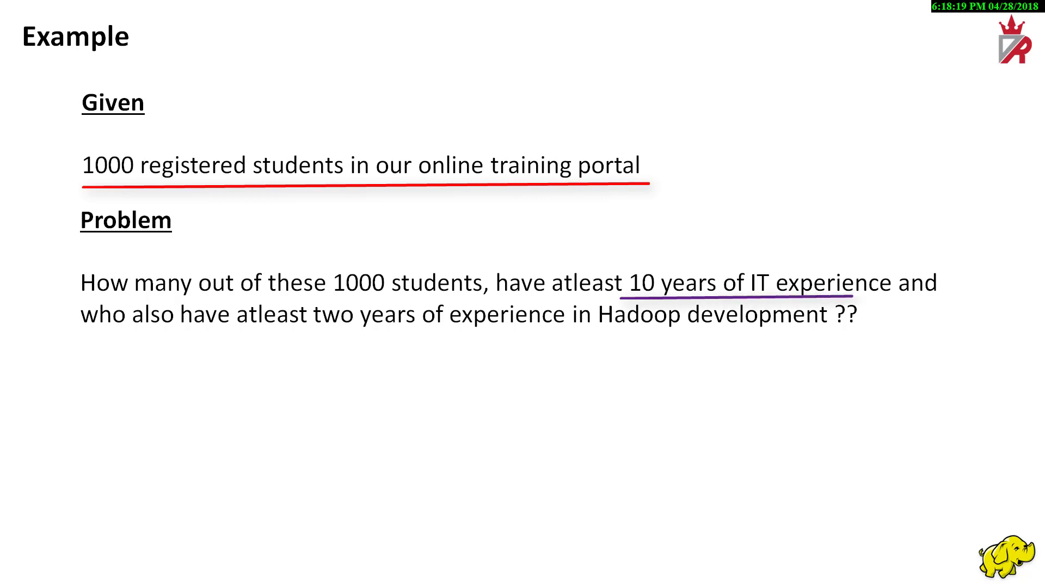